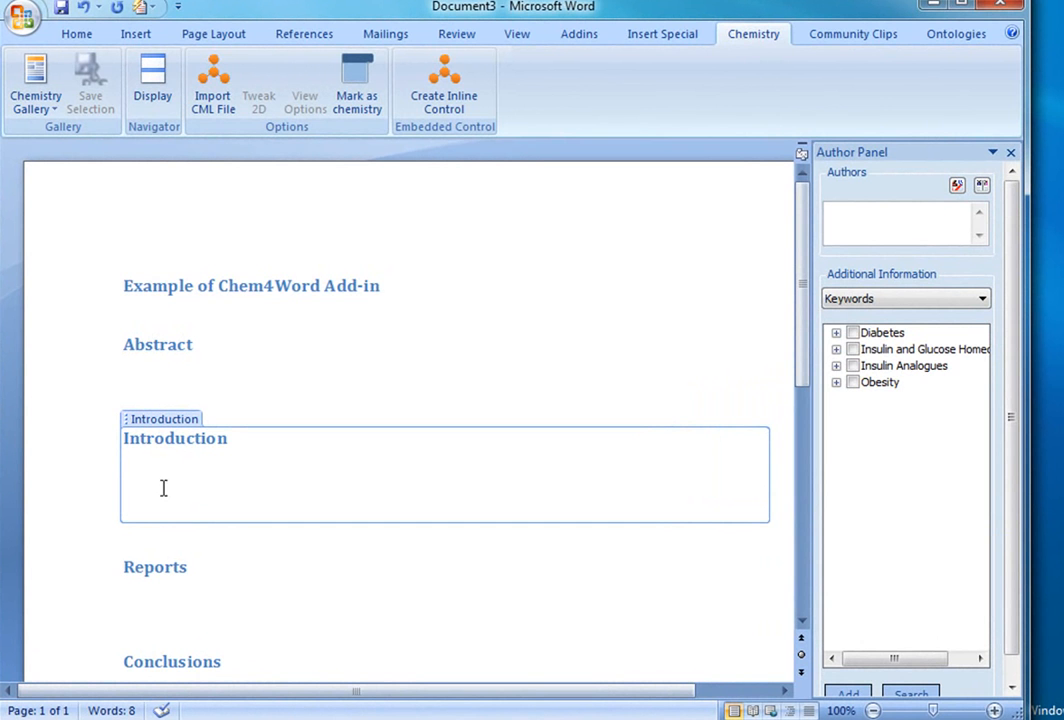
- Type 'Benzene' under Introduction and convert it through its smart tag into a chemistry zone
text(be)
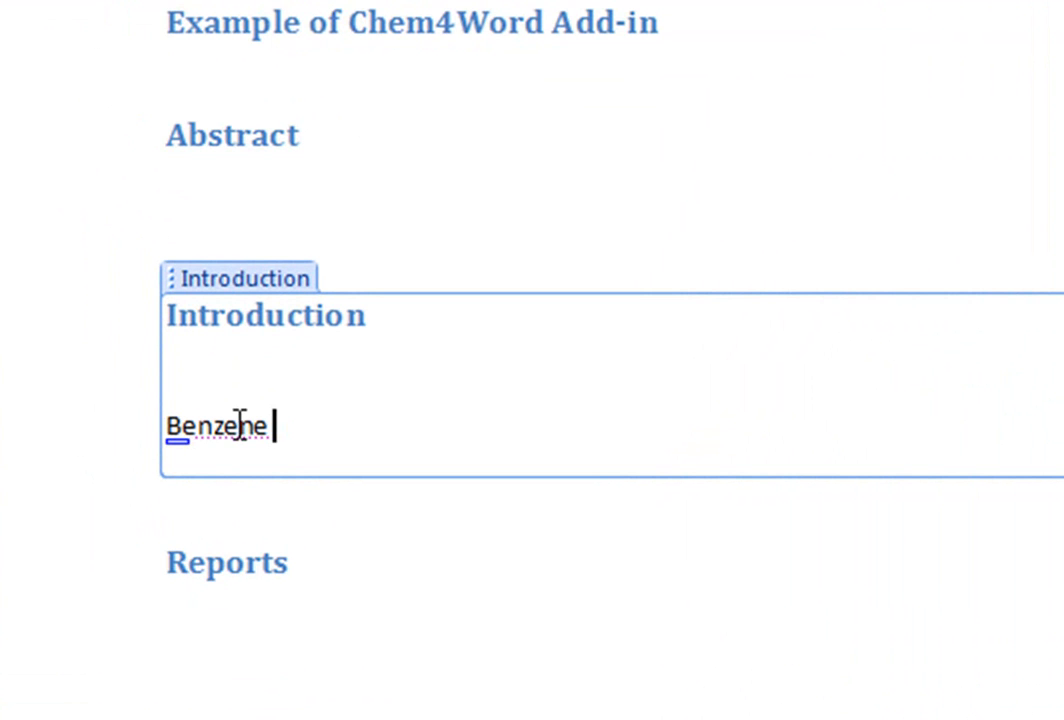
mouse_move(218, 440)
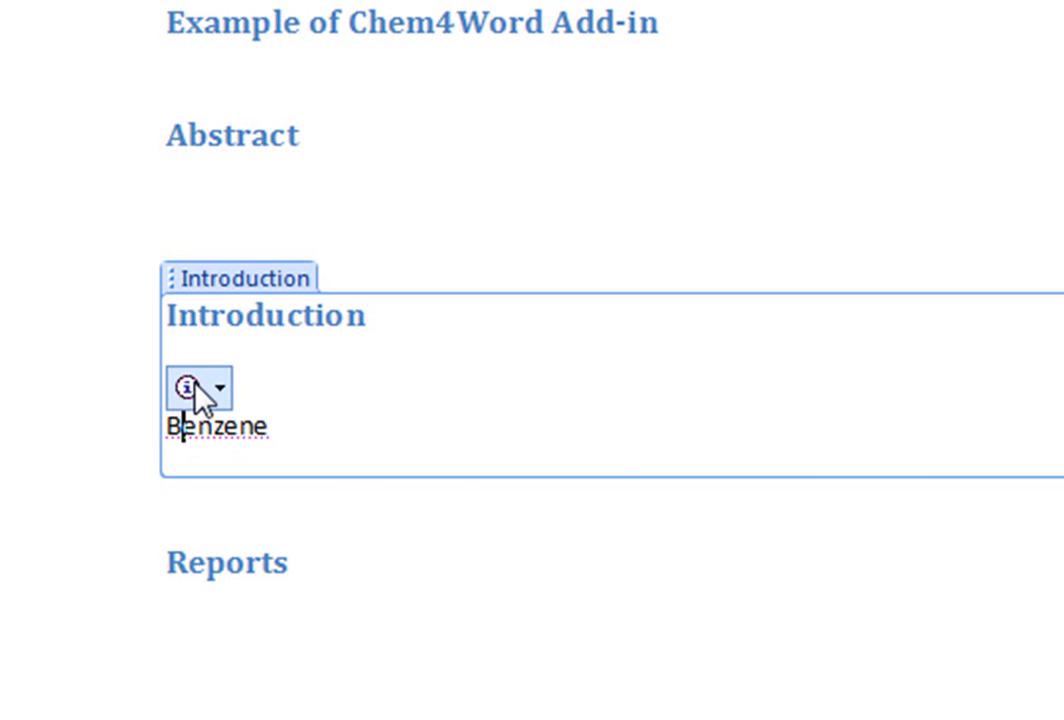
click(210, 388)
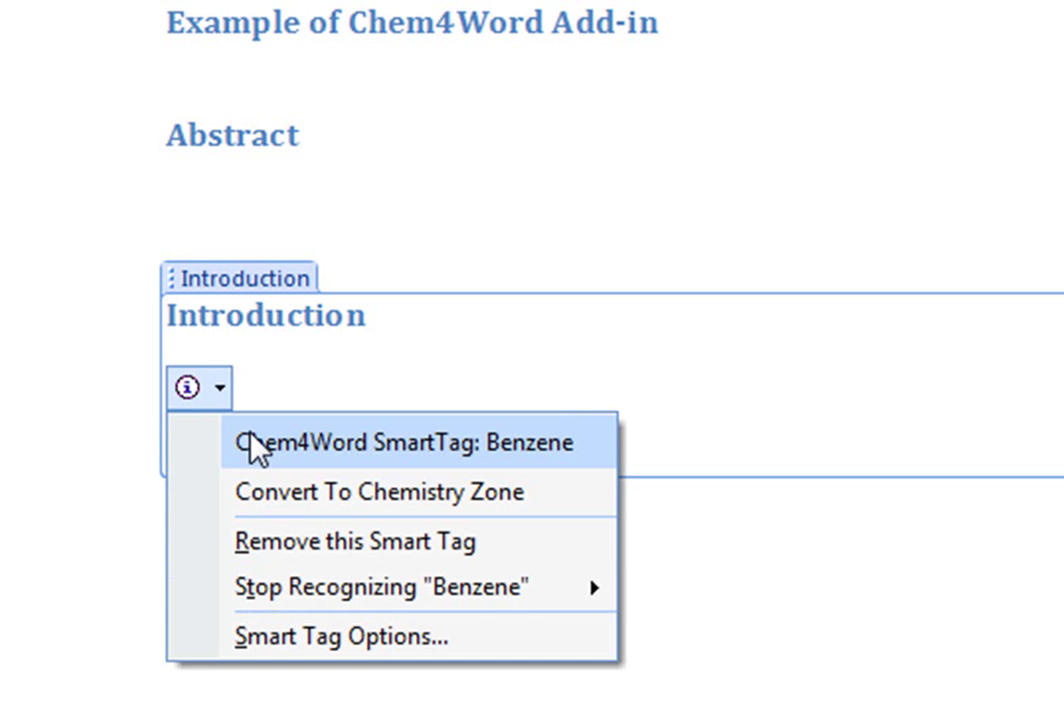
click(371, 491)
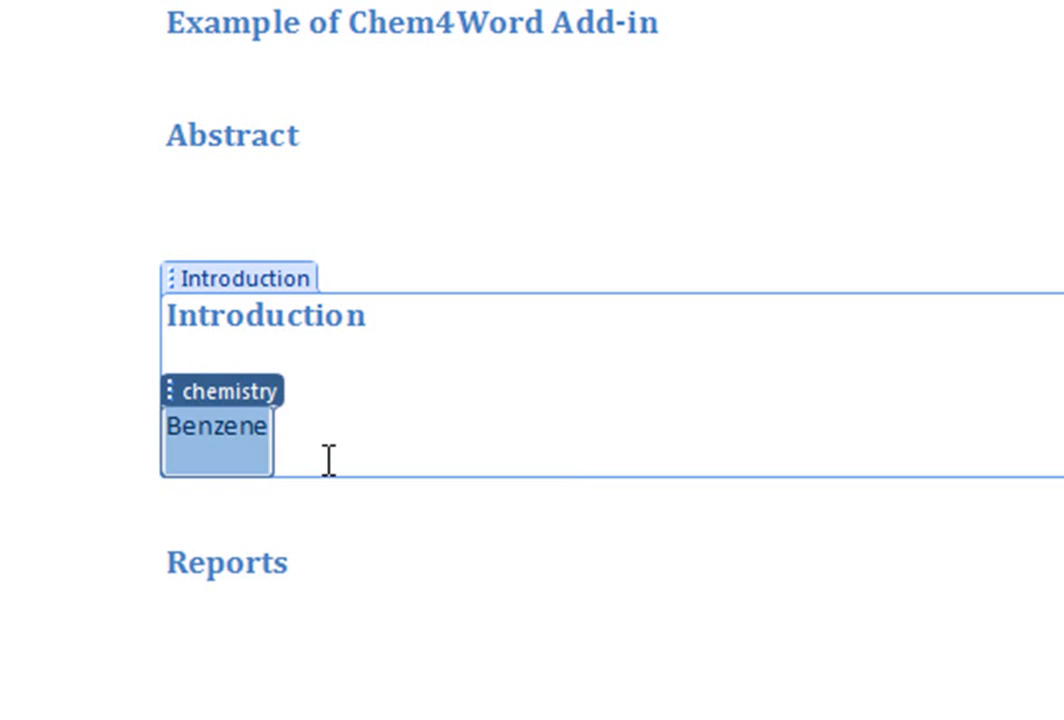
click(335, 440)
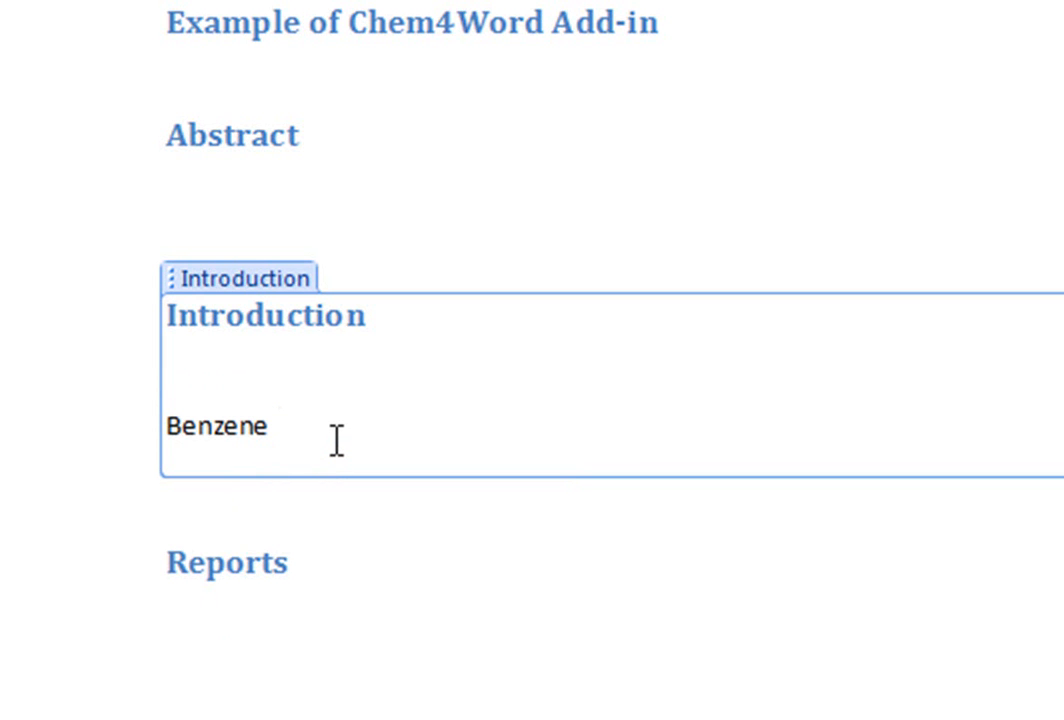
mouse_move(293, 427)
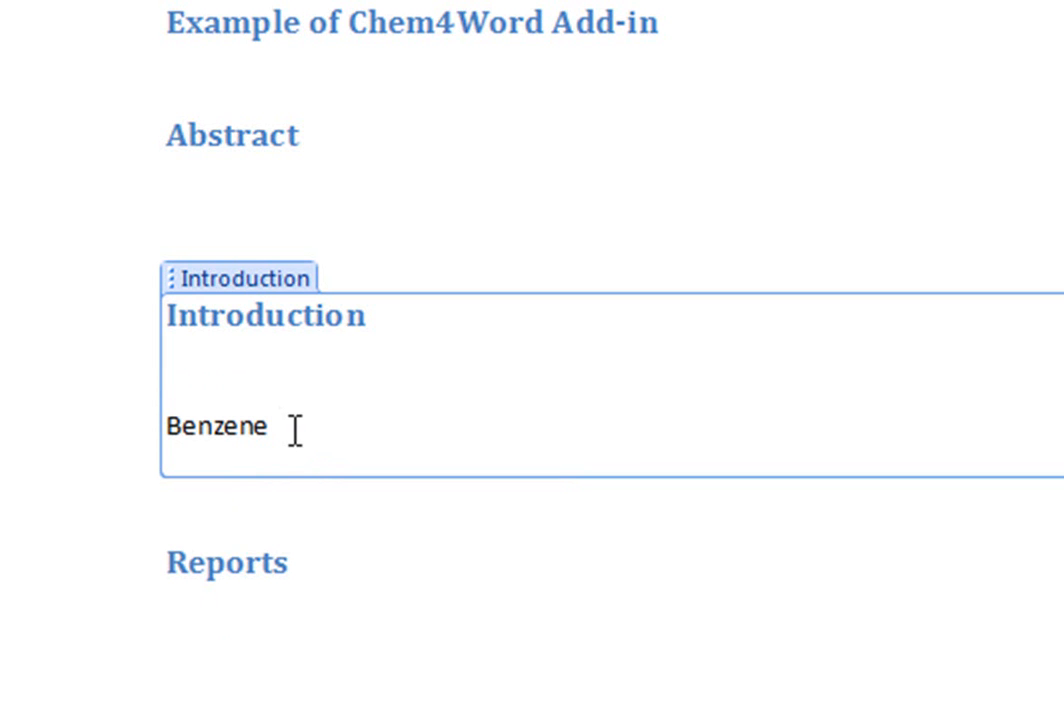
- Click into the word Benzene until its chemistry content control is selected
click(275, 425)
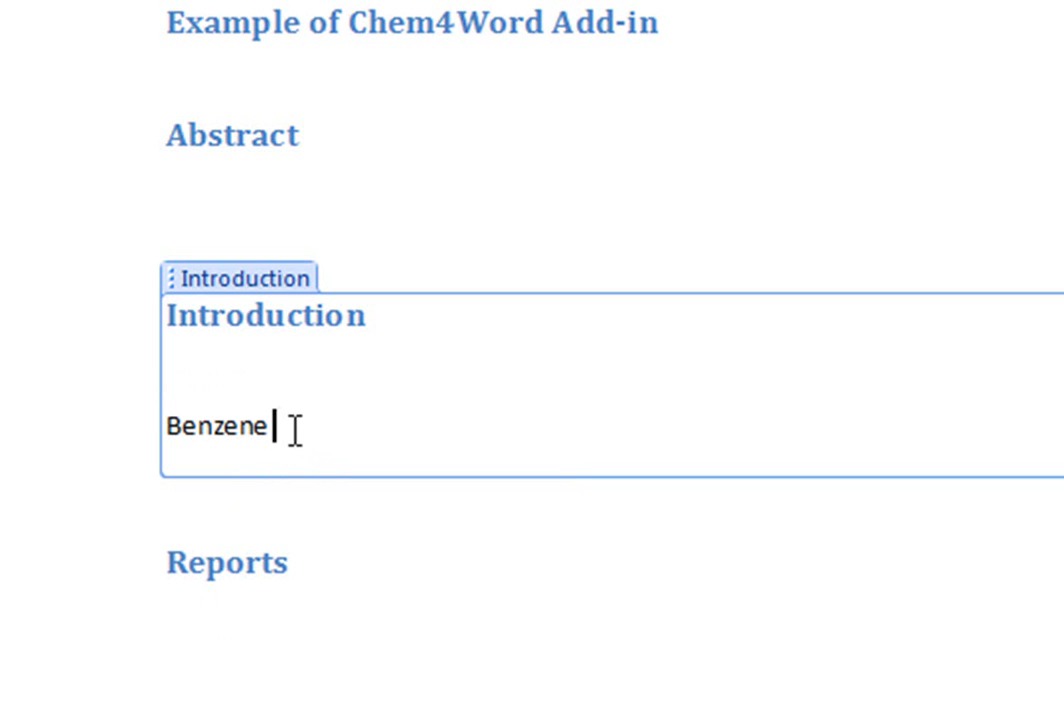
double_click(217, 425)
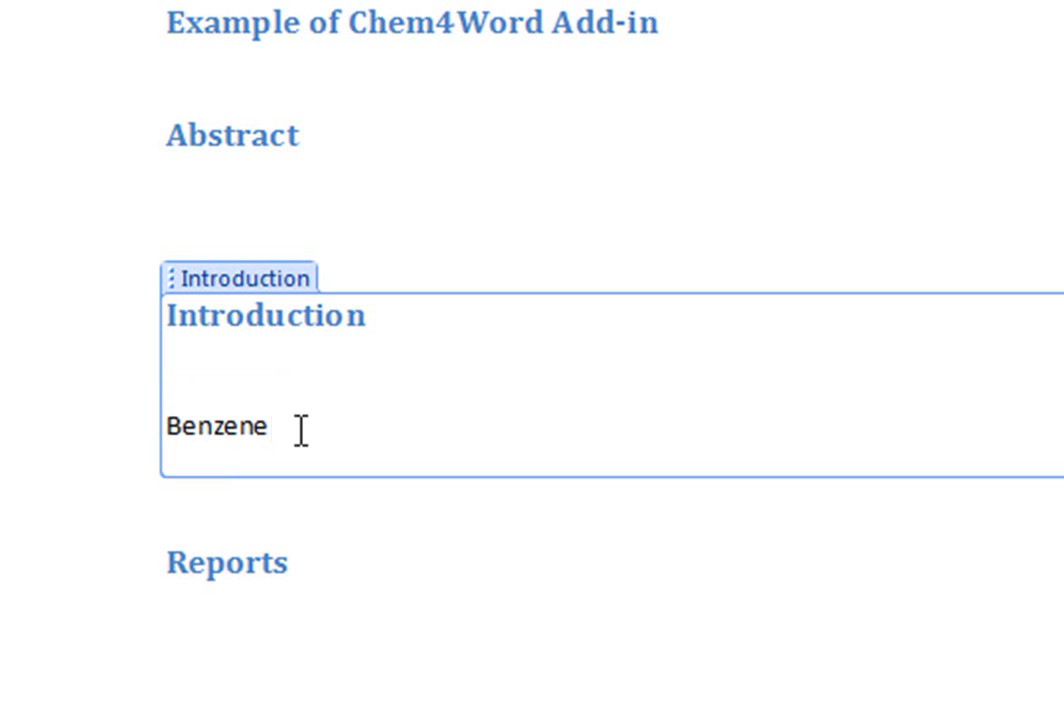
click(275, 425)
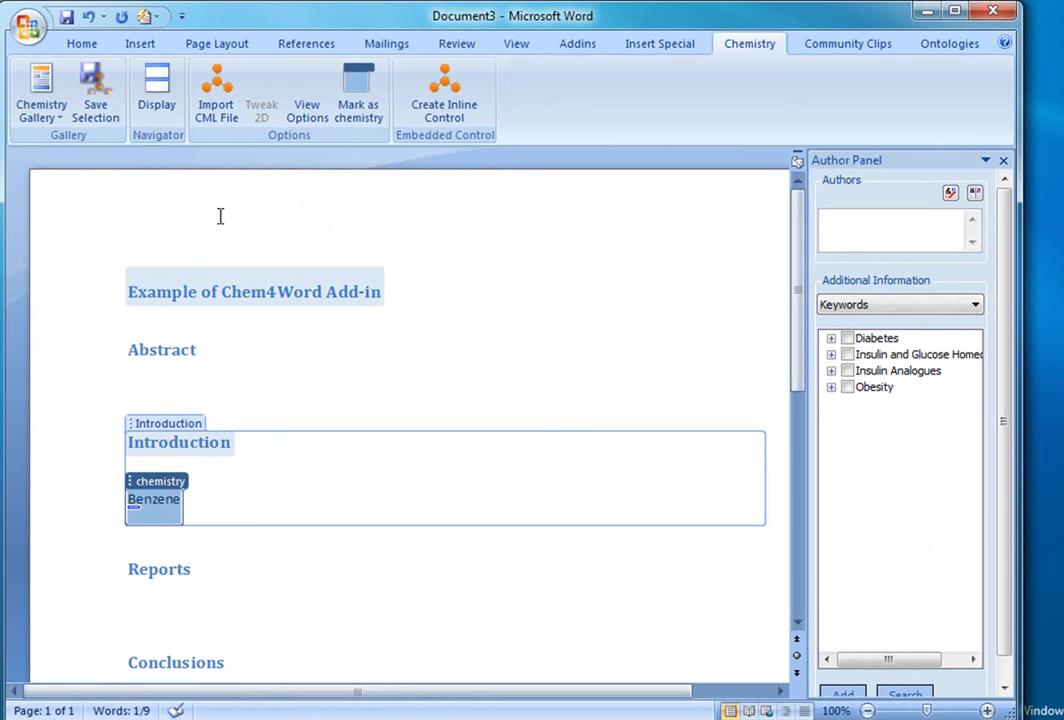
- Display the chemistry zone as the name Phenyl hydride
click(307, 95)
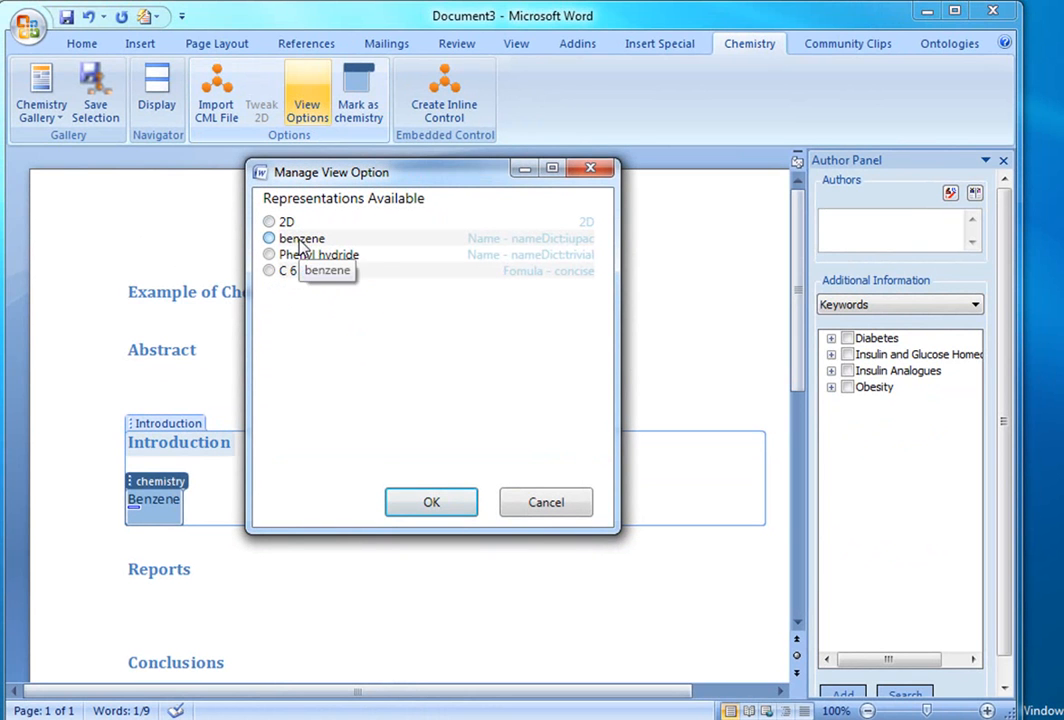
click(269, 254)
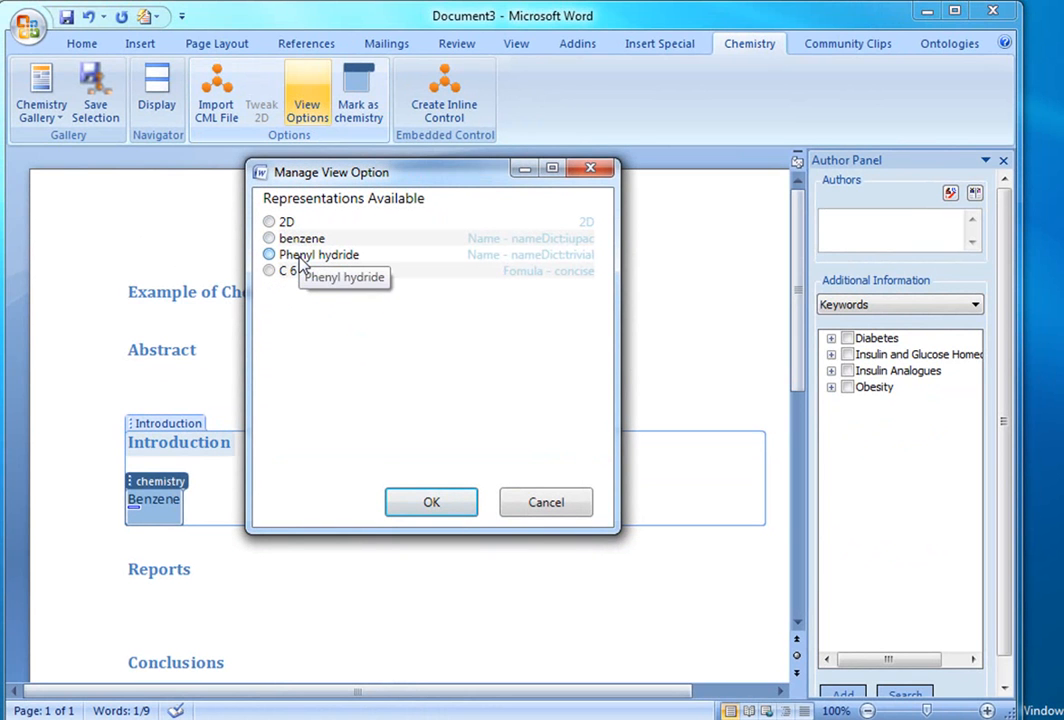
click(431, 502)
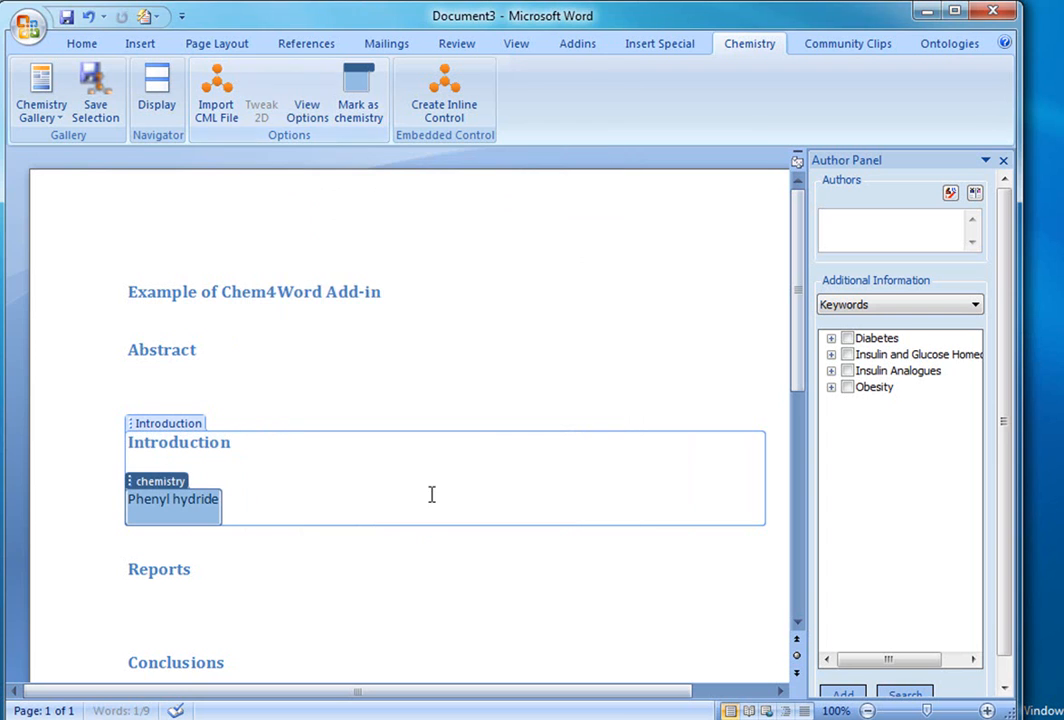
- Switch the zone's display to the C 6 H 6 formula
click(307, 95)
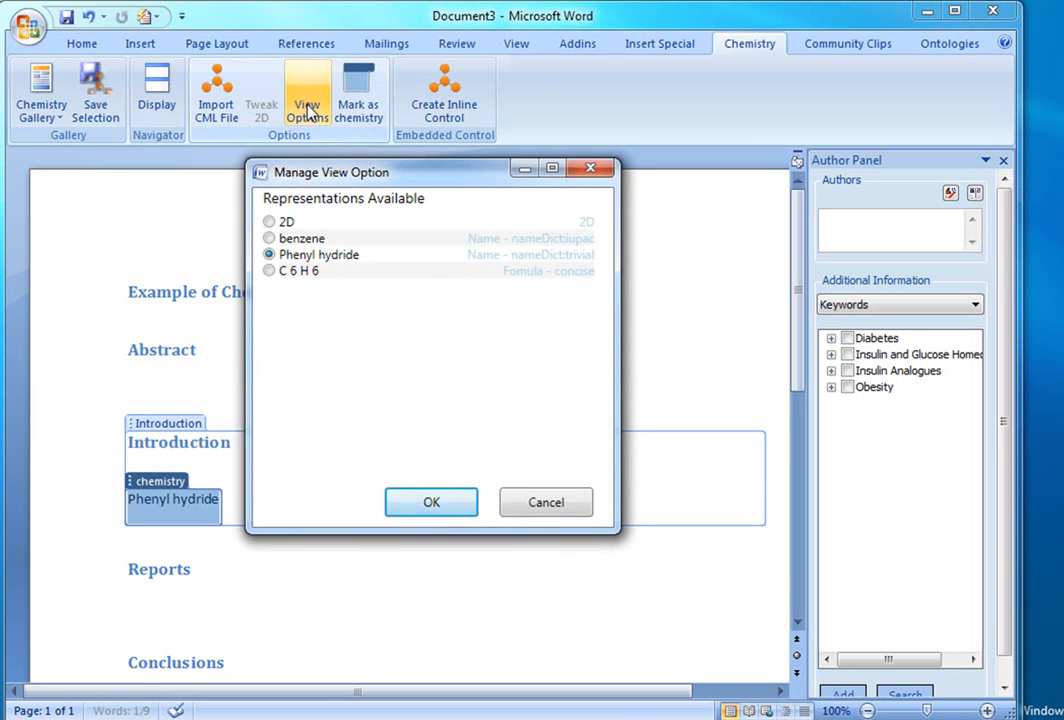
click(269, 271)
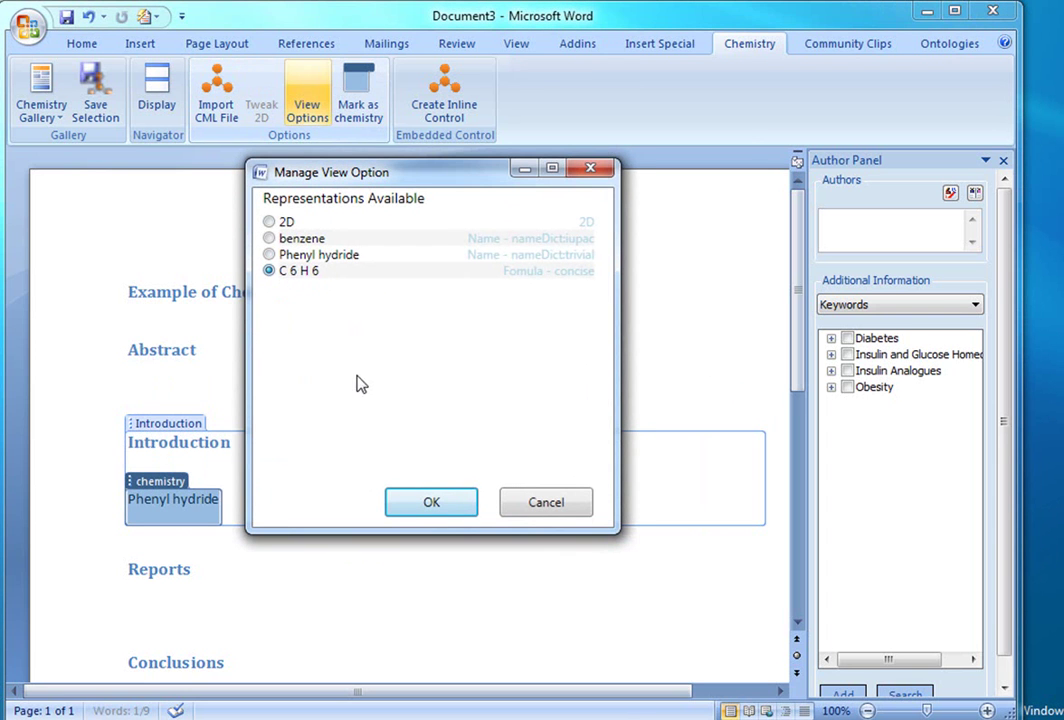
click(431, 502)
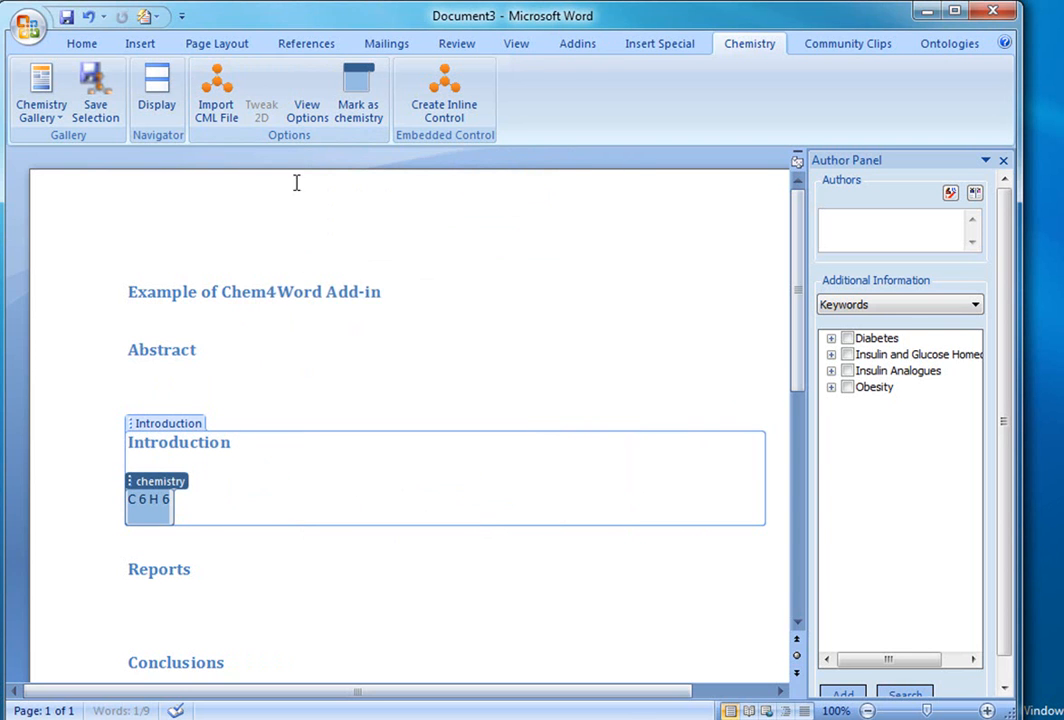
- Switch the zone's display to the 2D benzene ring structure
click(306, 95)
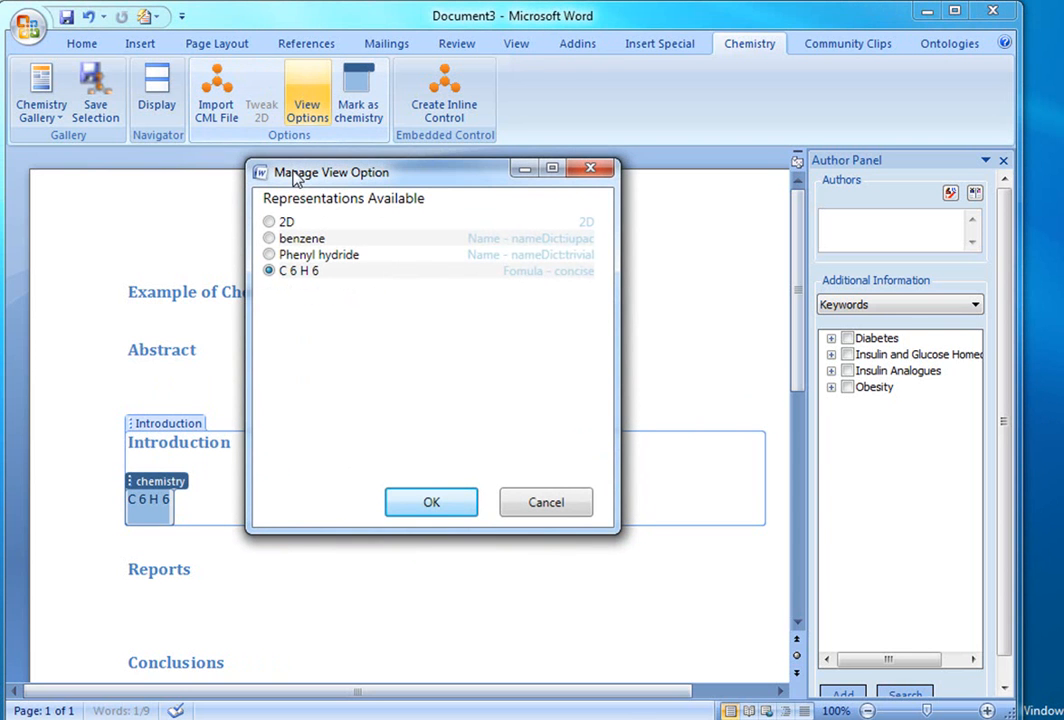
click(268, 221)
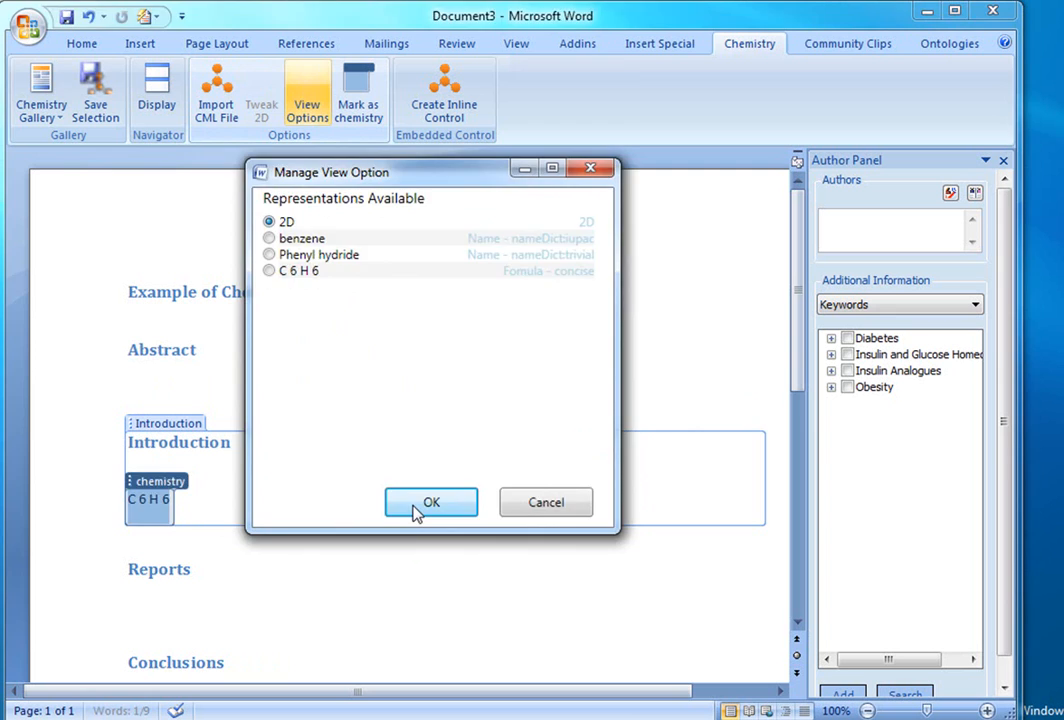
click(431, 502)
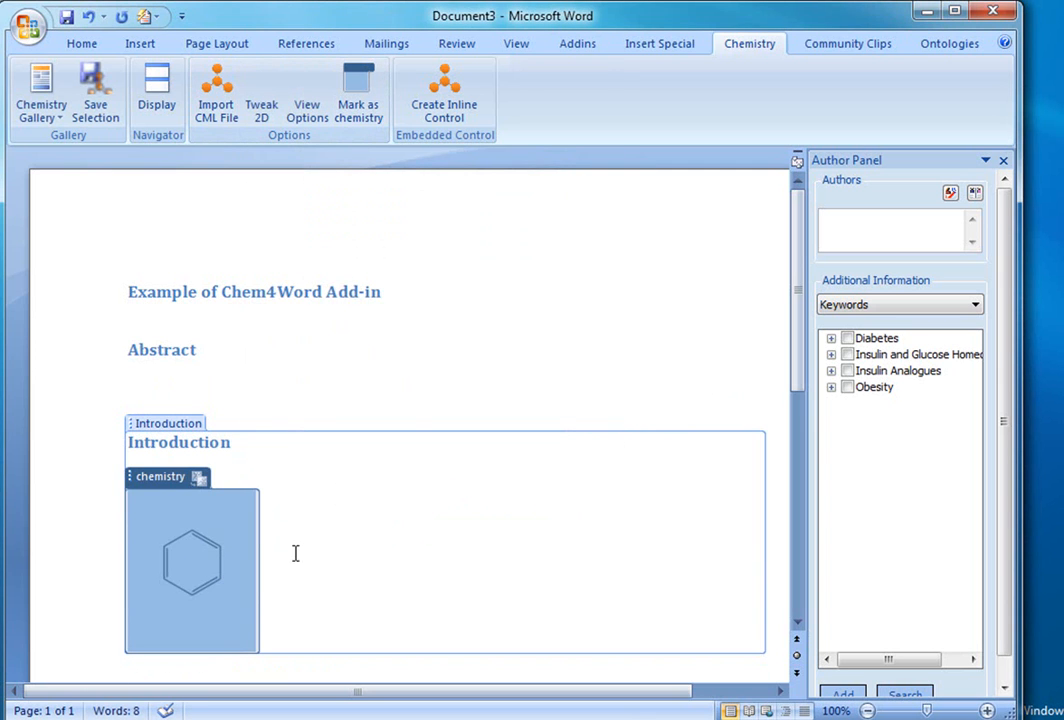
mouse_move(270, 555)
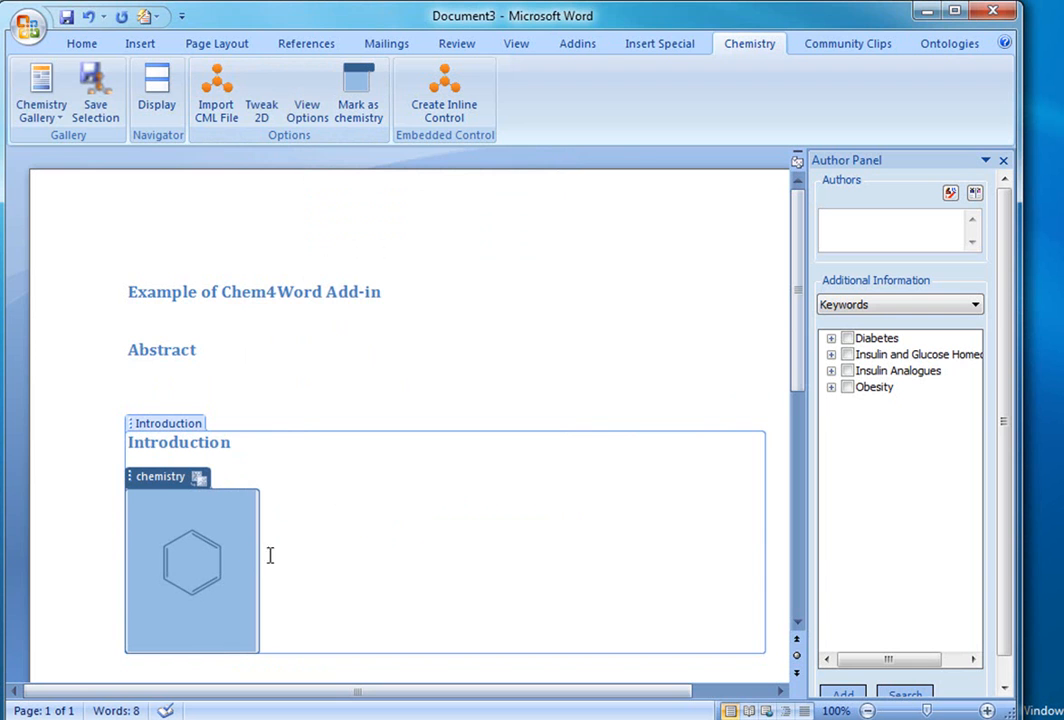
mouse_move(294, 559)
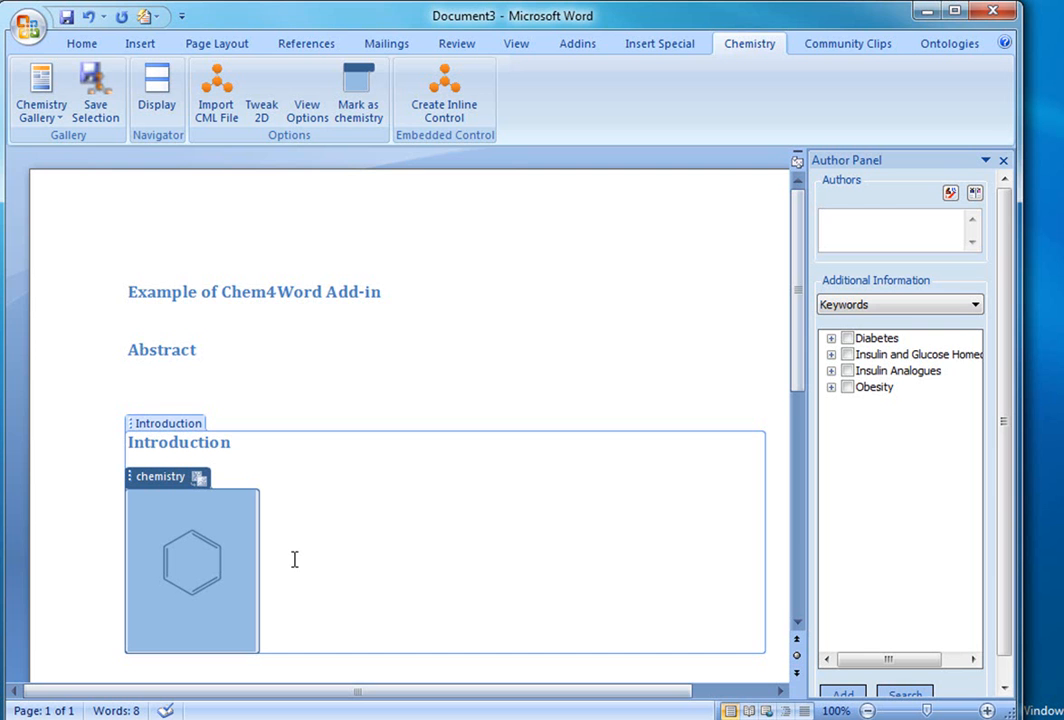
mouse_move(238, 560)
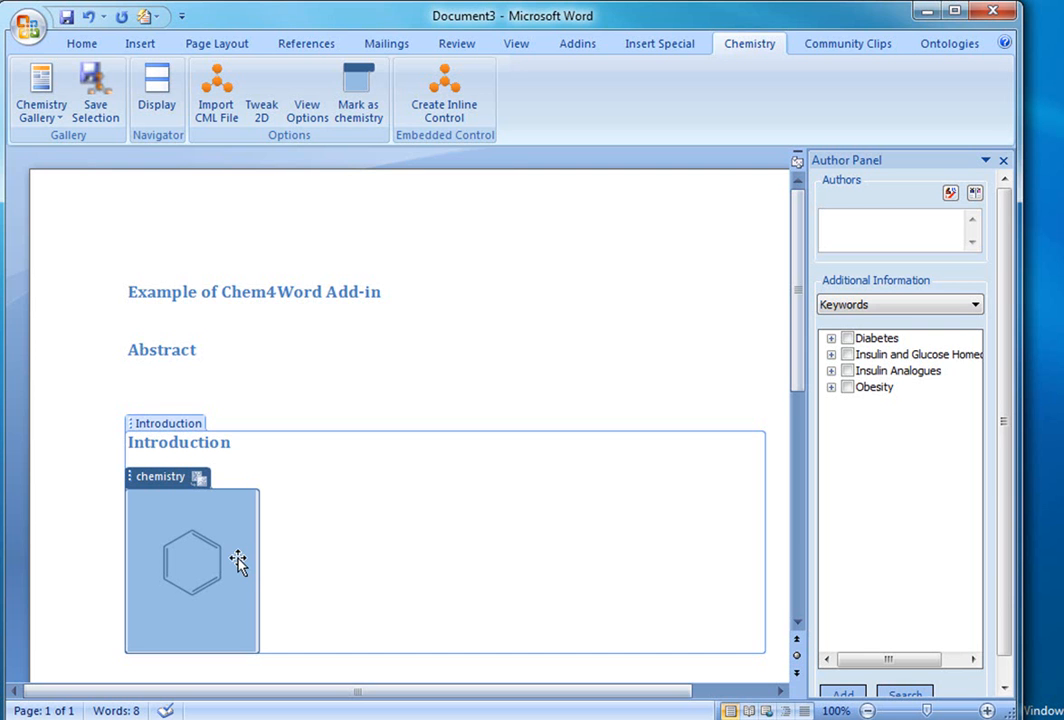
mouse_move(262, 95)
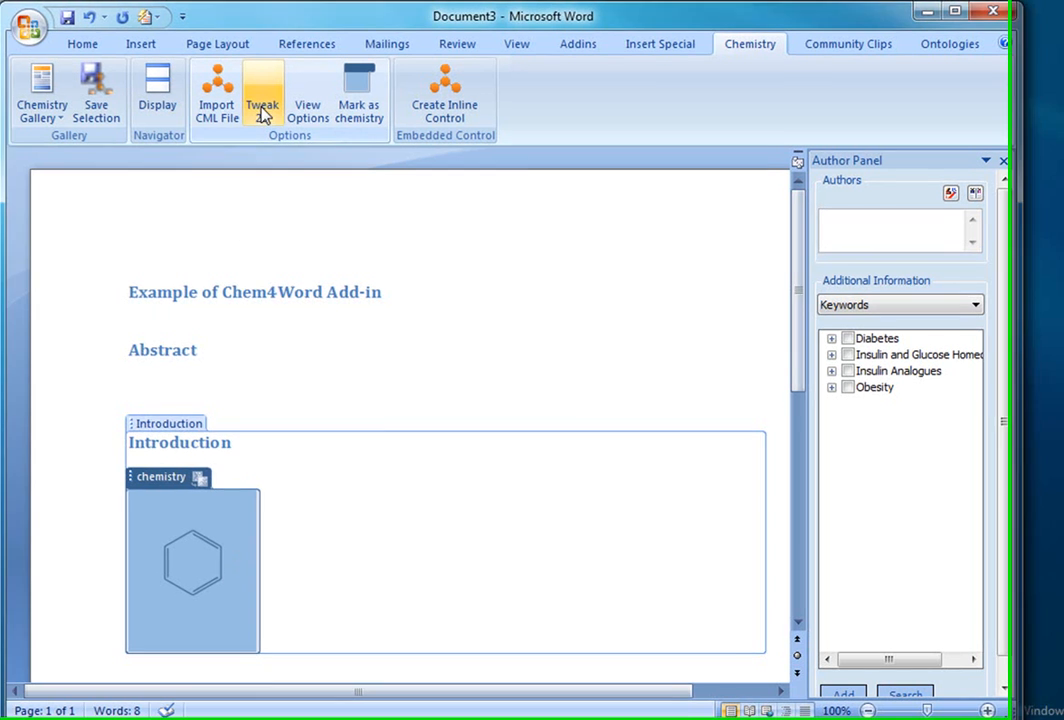
- In Tweak 2D, replace two ring carbons with Si and Ge and confirm
click(262, 95)
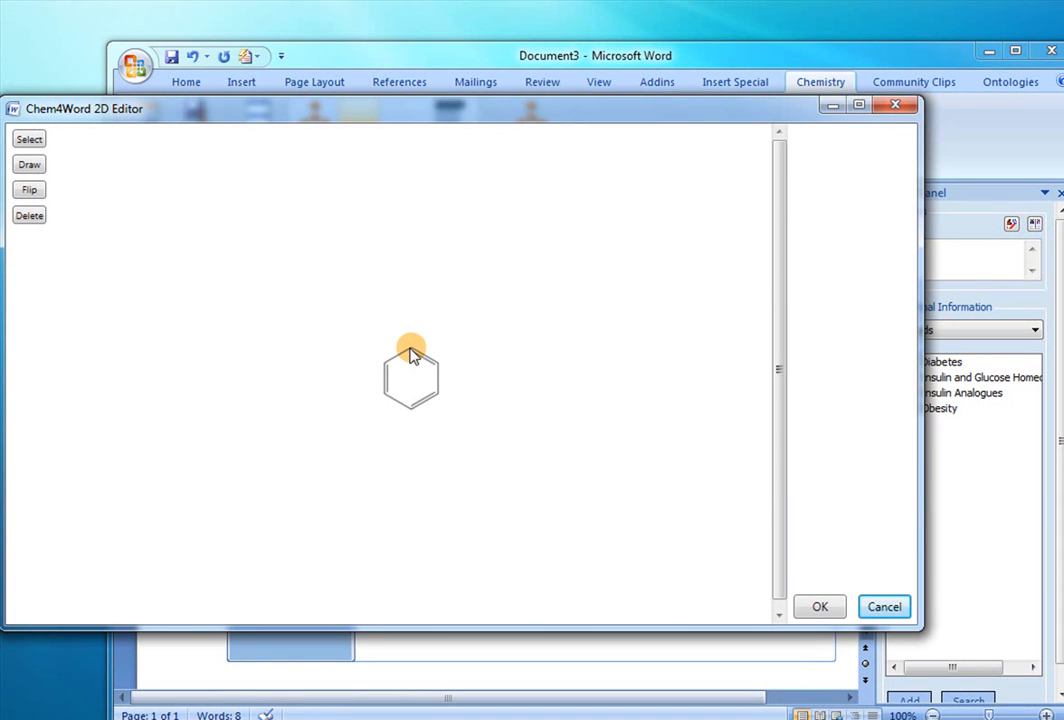
right_click(410, 360)
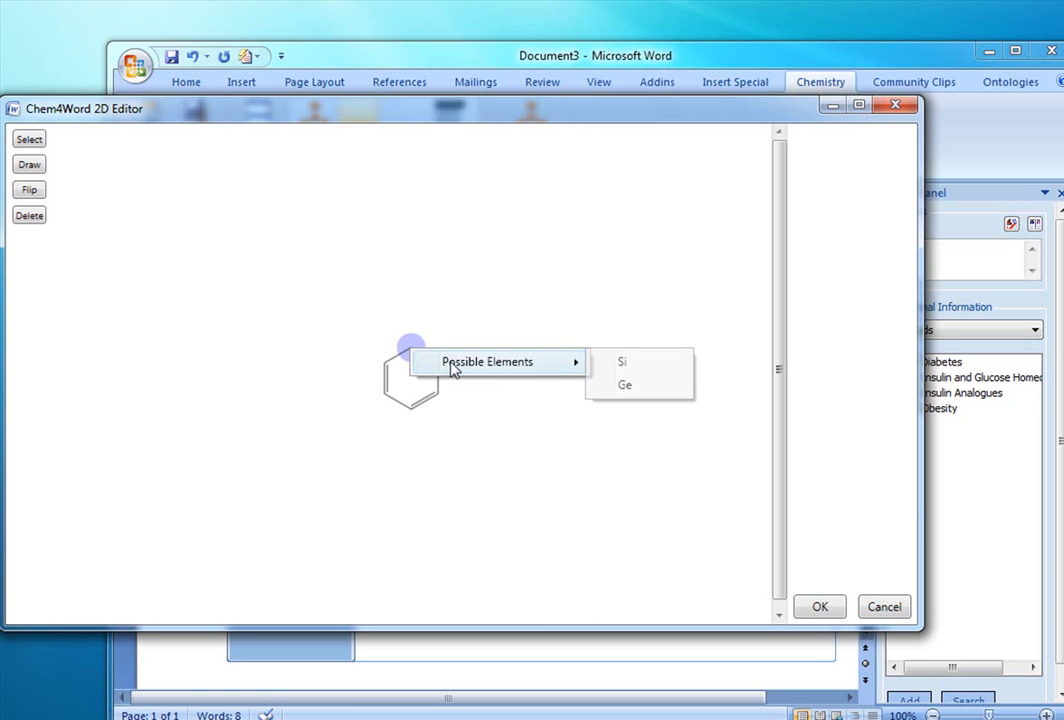
click(622, 361)
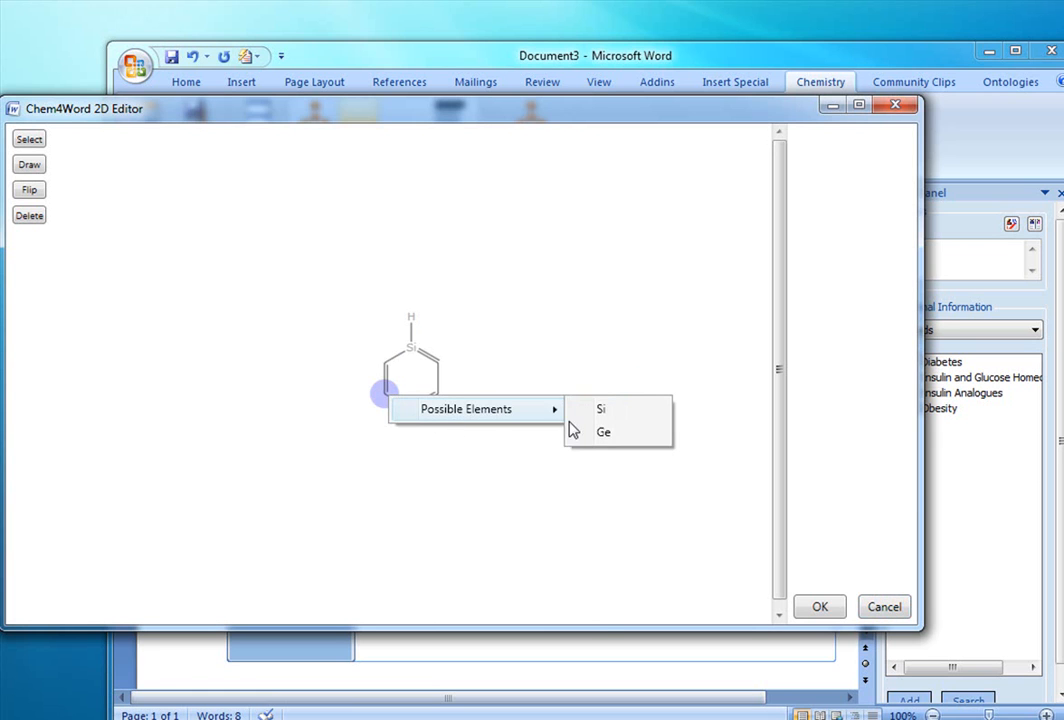
click(603, 431)
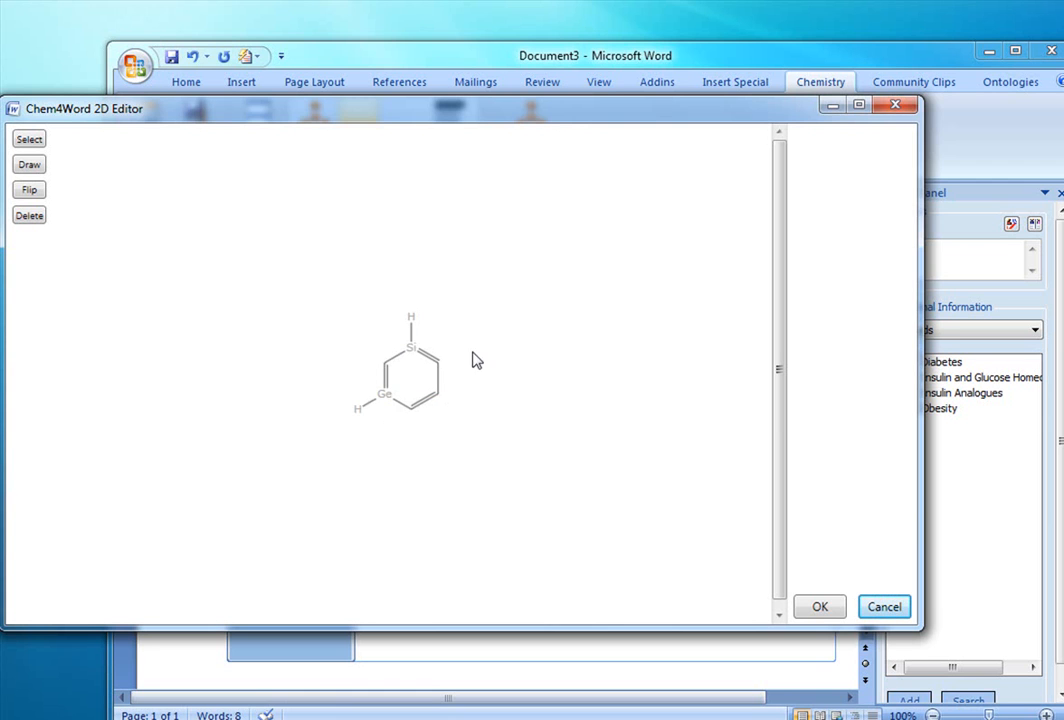
mouse_move(416, 332)
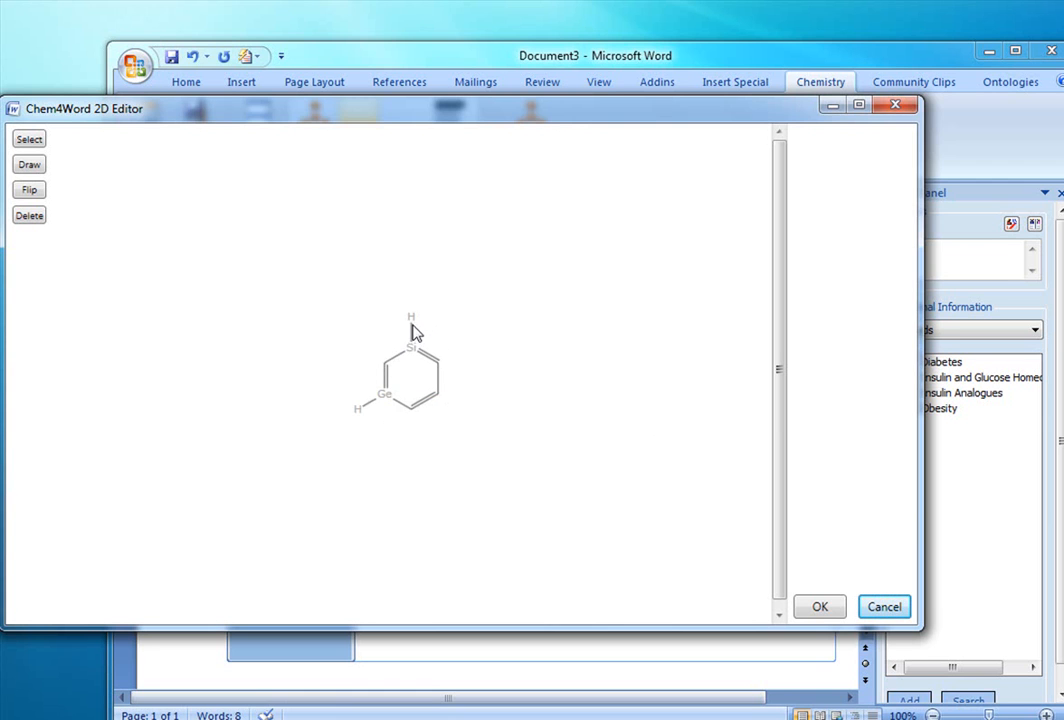
click(383, 393)
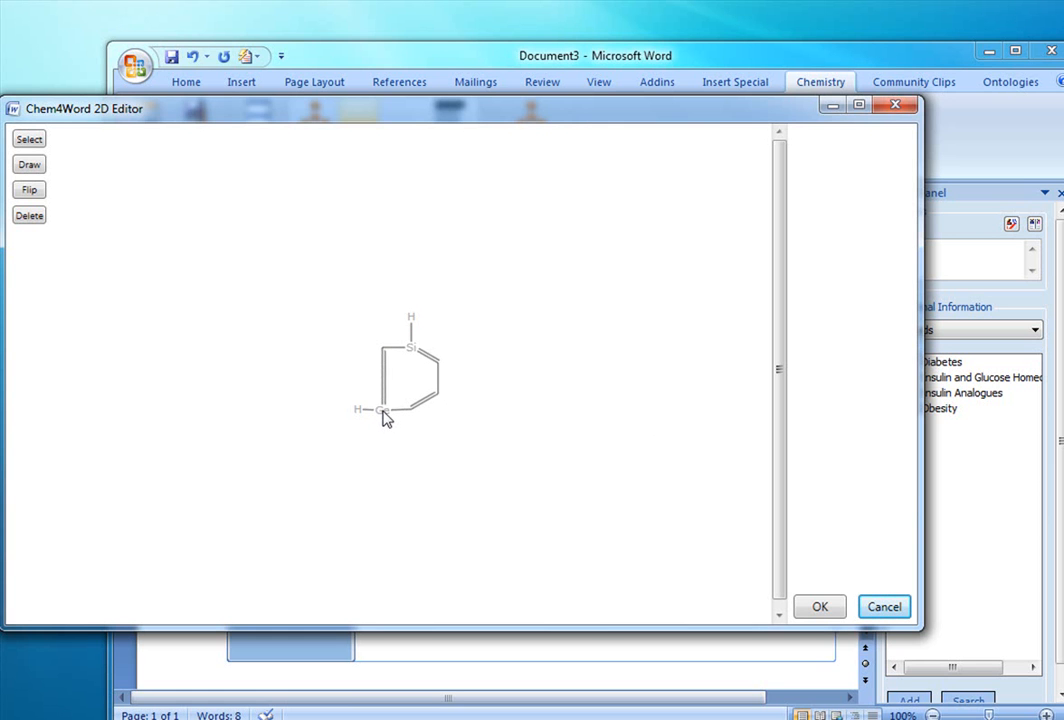
click(818, 606)
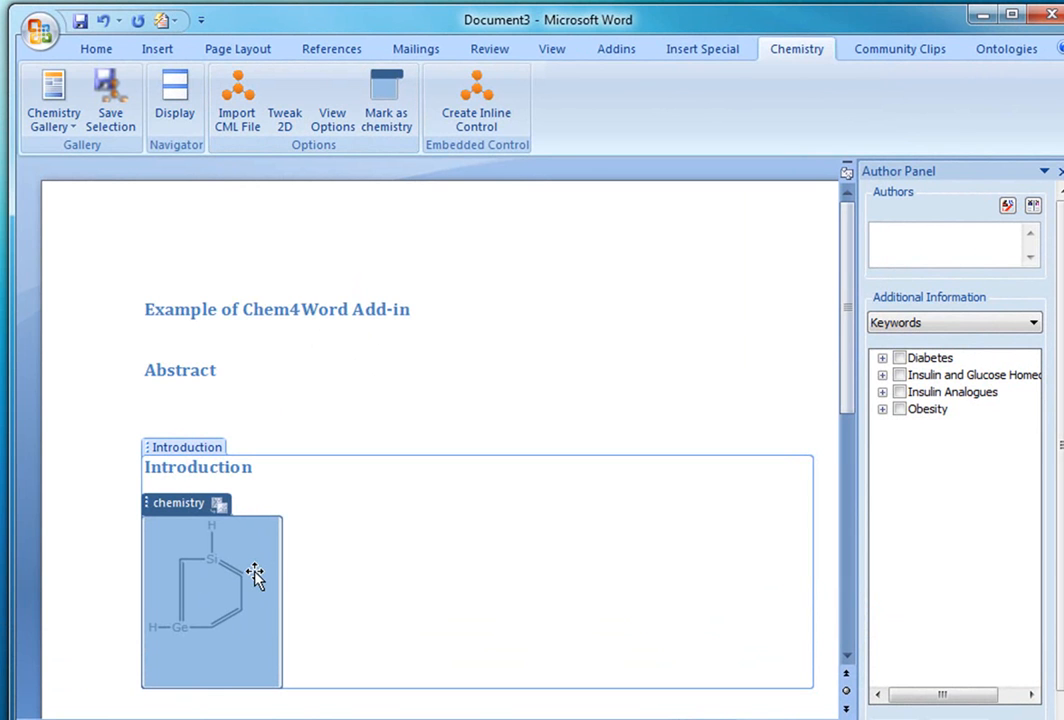
mouse_move(332, 95)
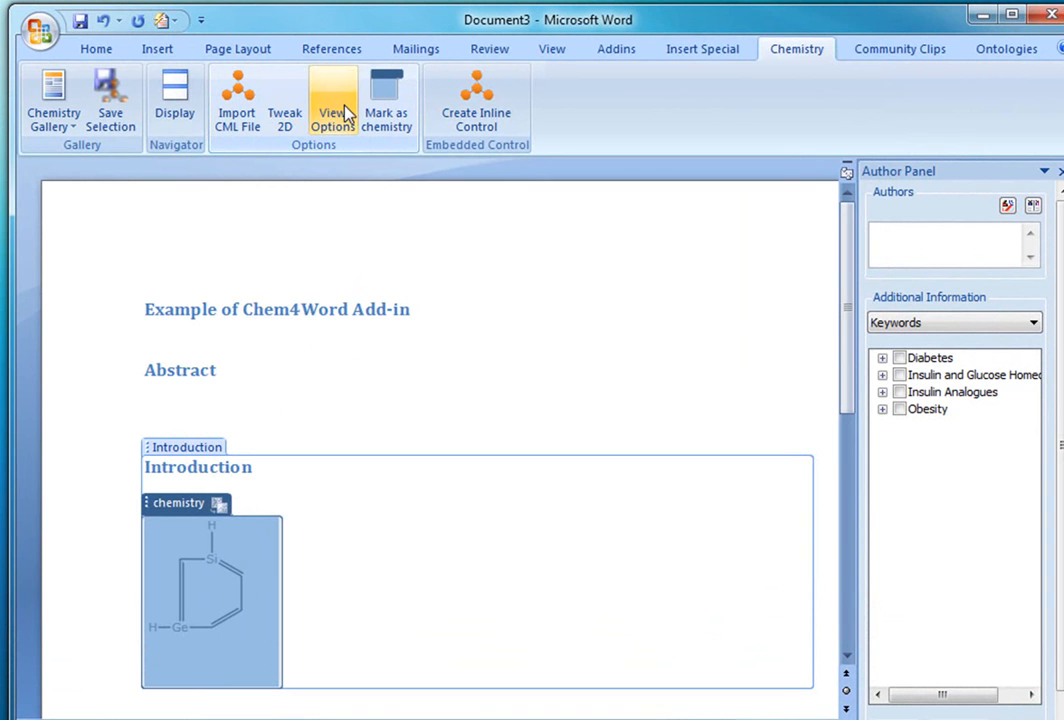
- Choose the C 4 H 6 Ge 1 Si 1 representation in View Options, then click back into the document
click(333, 100)
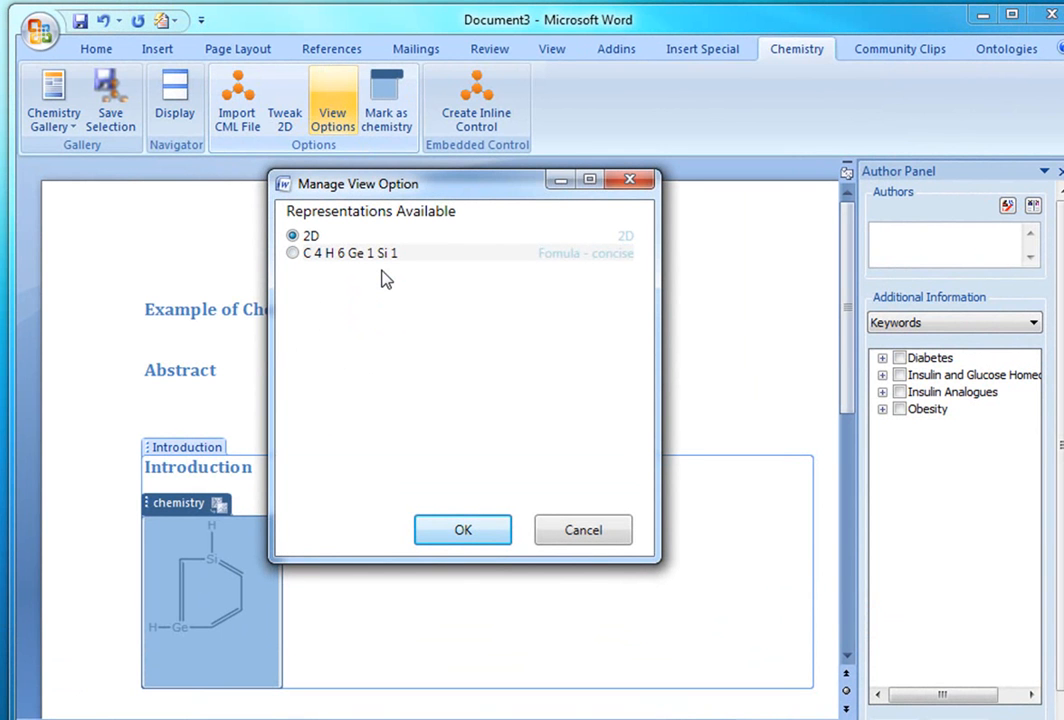
mouse_move(362, 302)
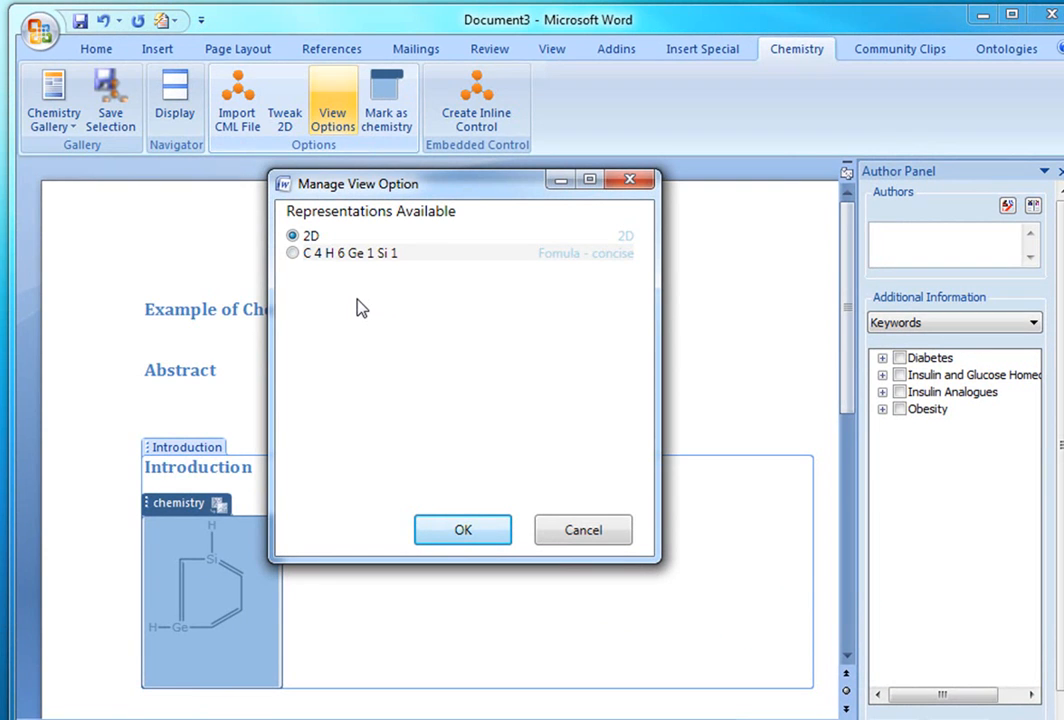
mouse_move(293, 253)
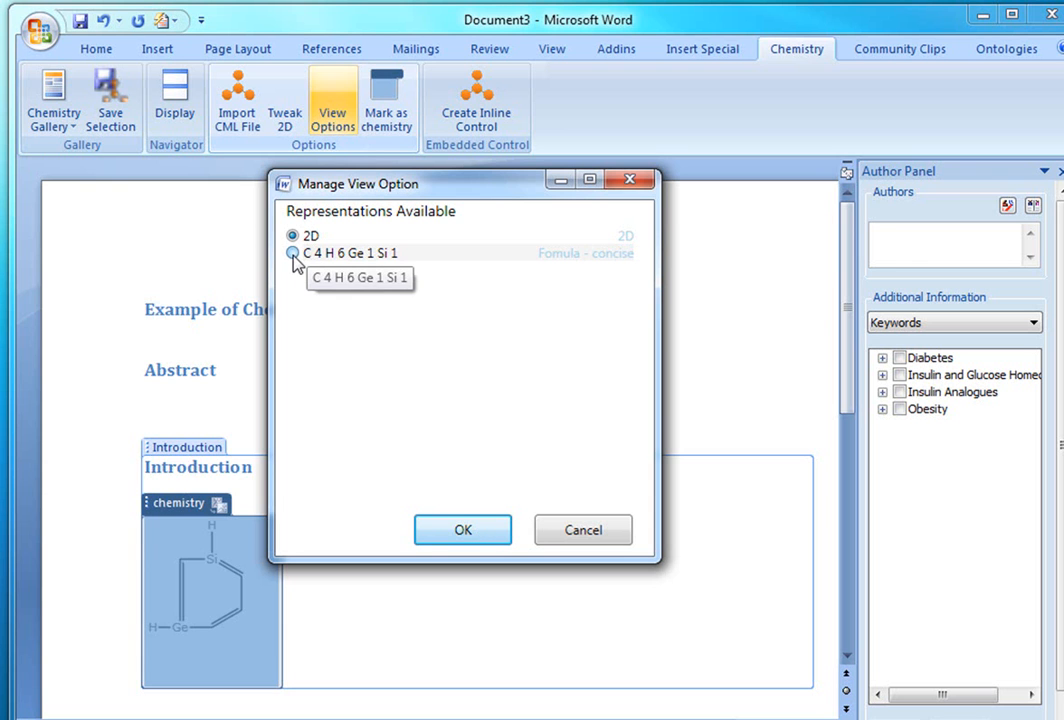
click(293, 253)
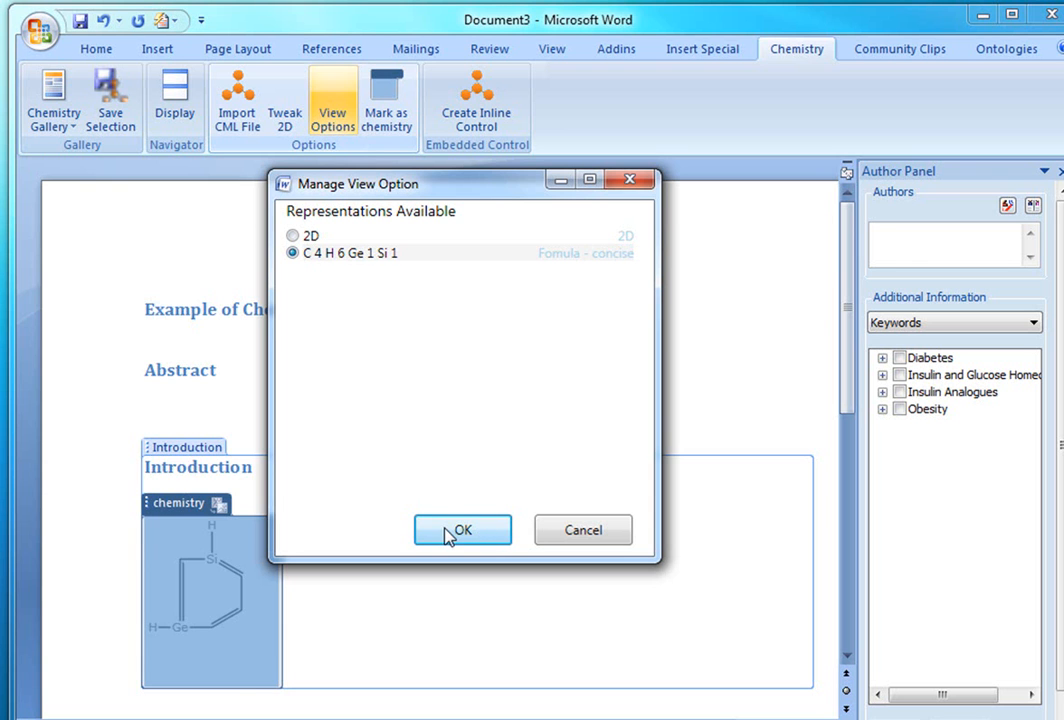
click(462, 530)
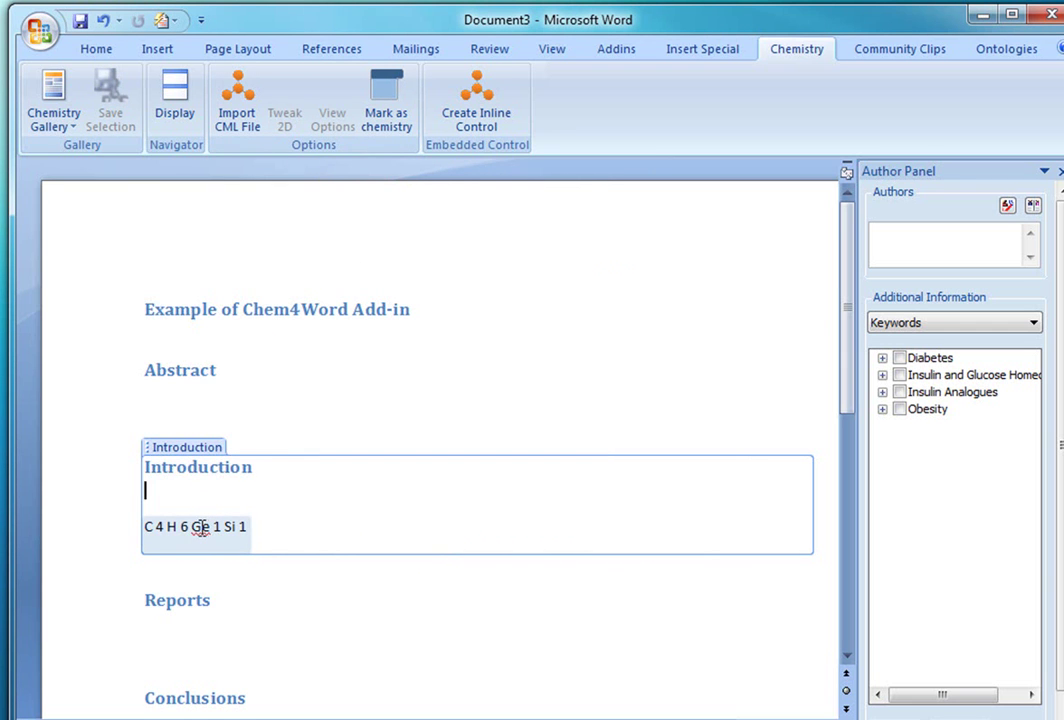
click(256, 467)
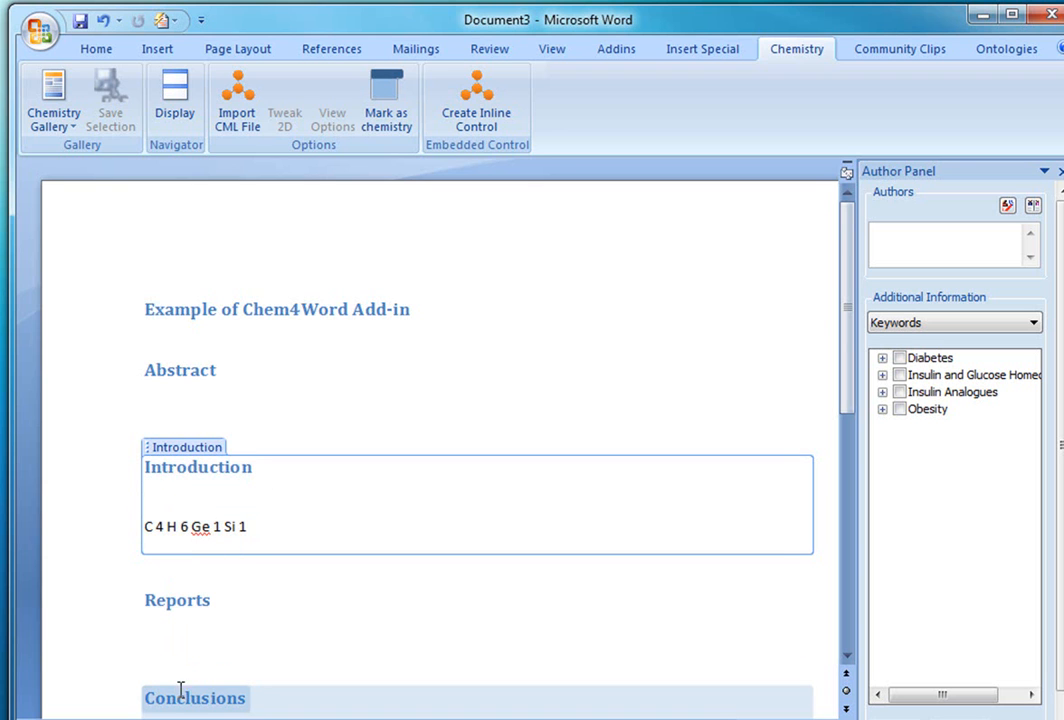
click(145, 490)
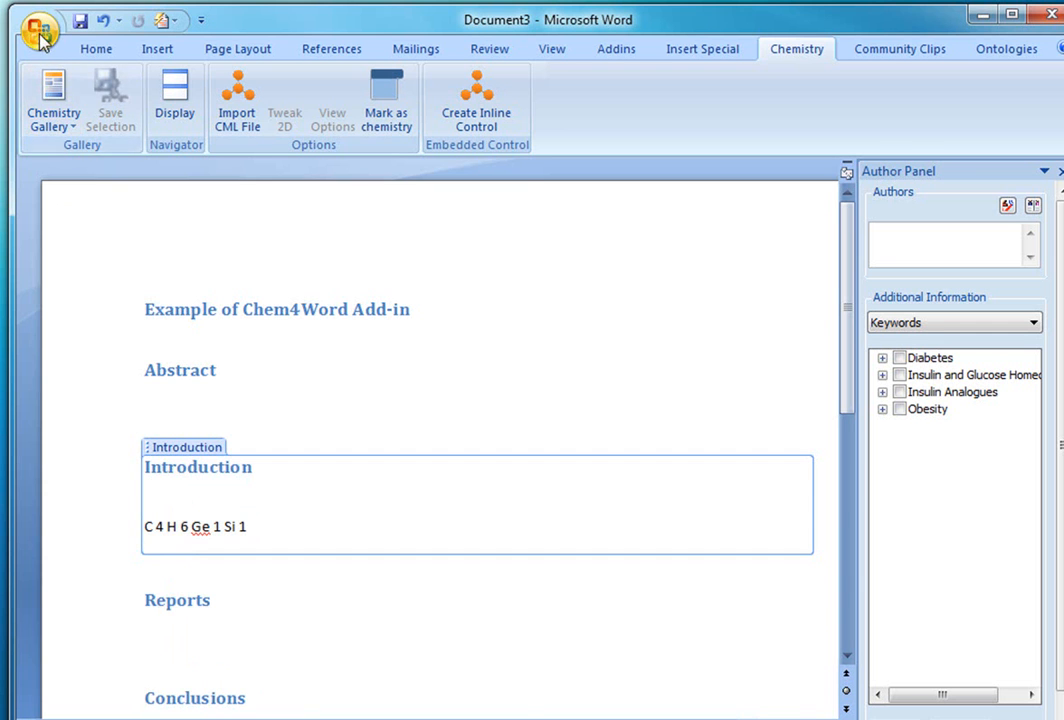
click(39, 28)
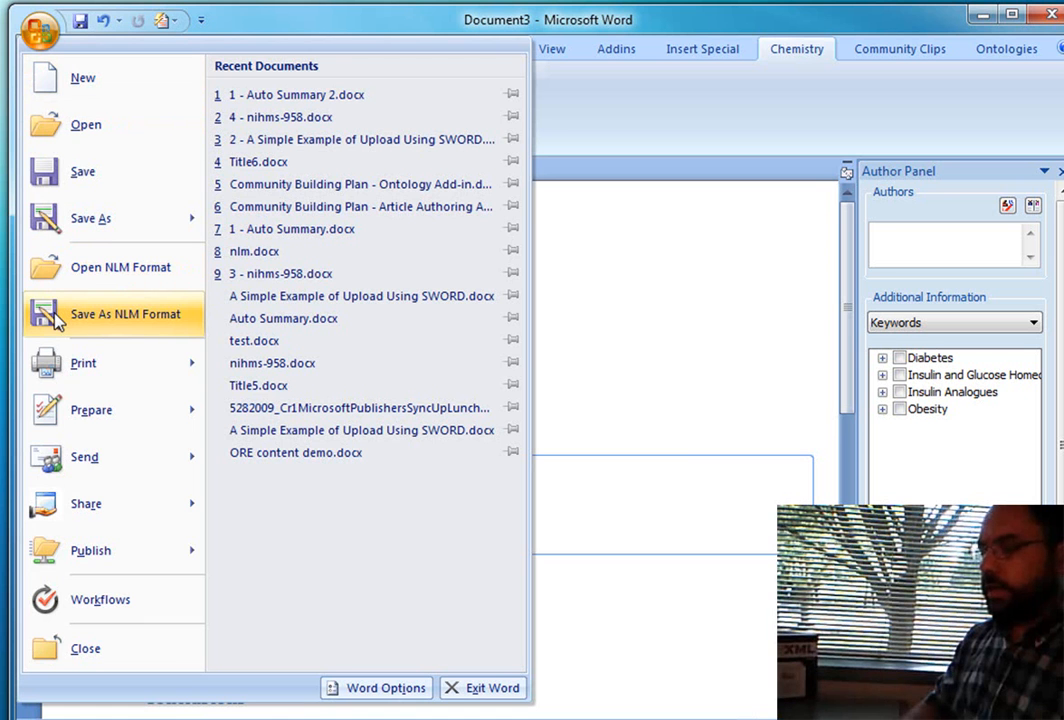
mouse_move(97, 321)
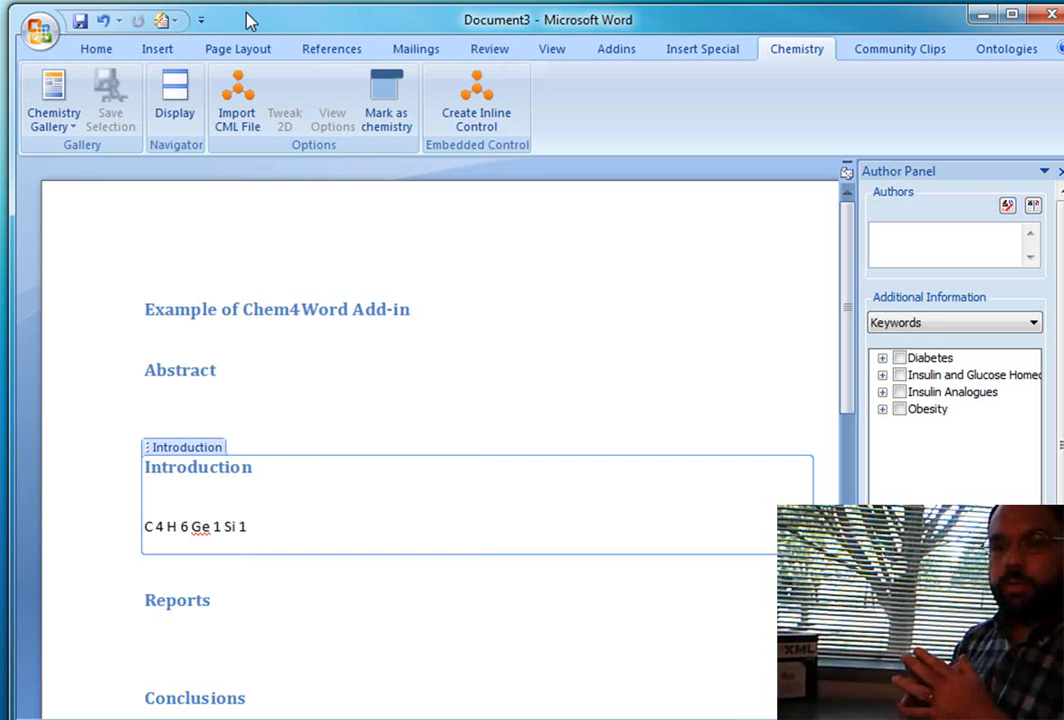
click(145, 490)
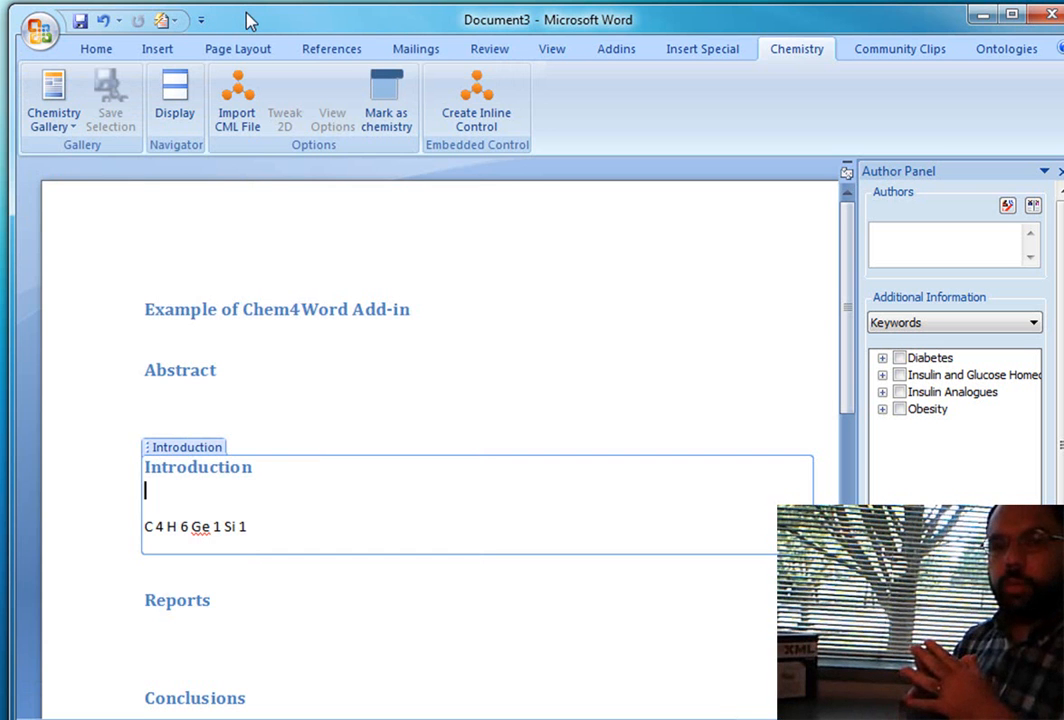